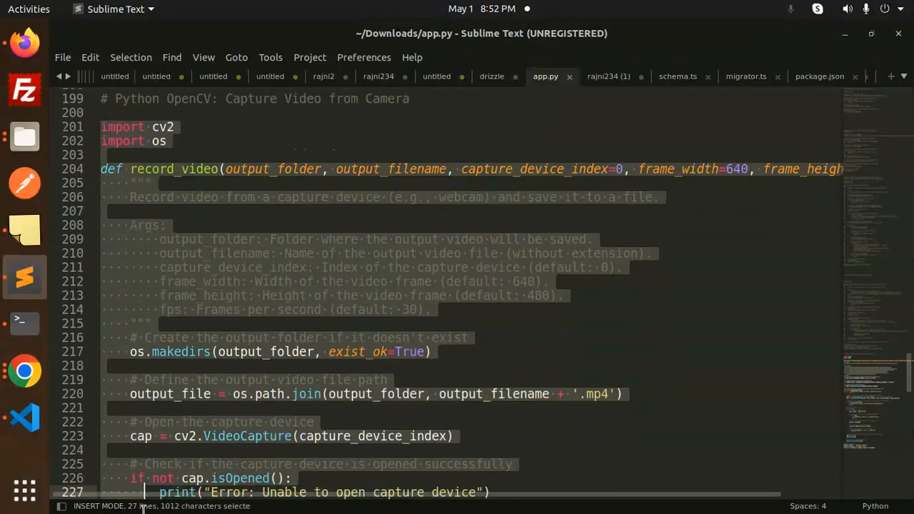
- Scroll through the webcam-recording script in Sublime Text before copying it to VS Code
{"action": "scroll", "scroll_direction": "down", "scroll_amount": 3}
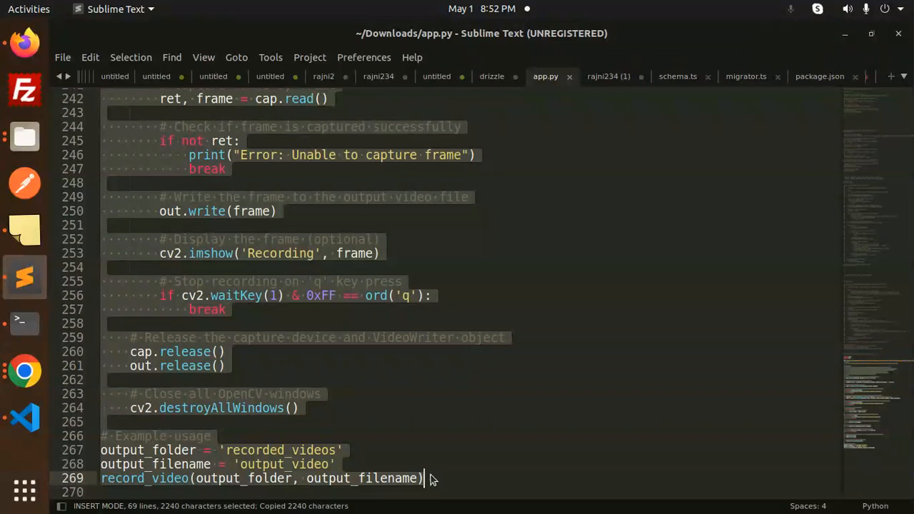
{"action": "mouse_move", "coordinate": [392, 420]}
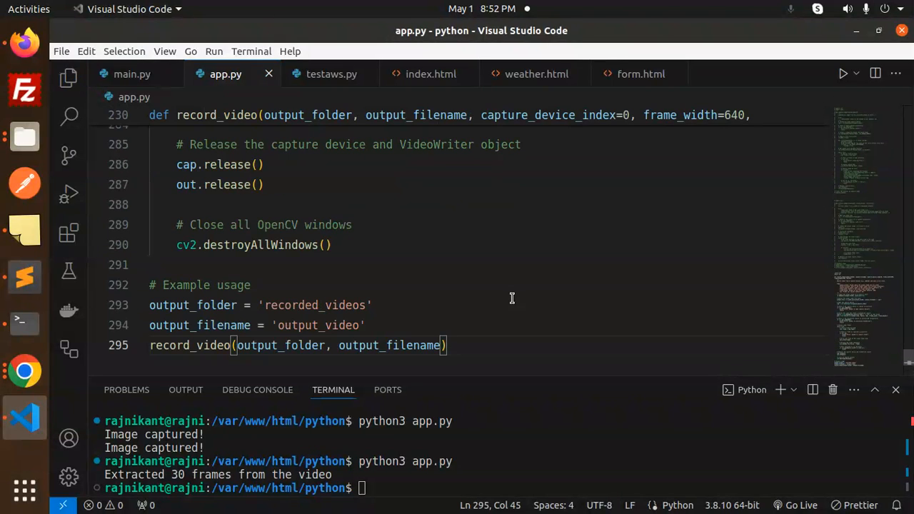
{"action": "mouse_move", "coordinate": [483, 383]}
{"action": "type", "text": "python3 app.py"}
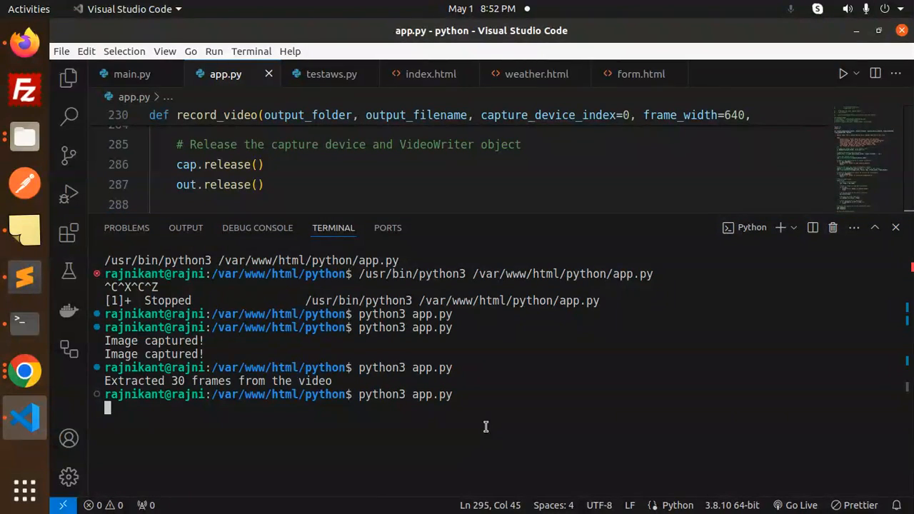
- Run python3 app.py to show the live Recording webcam preview, then close the preview window
{"action": "key", "text": "Return"}
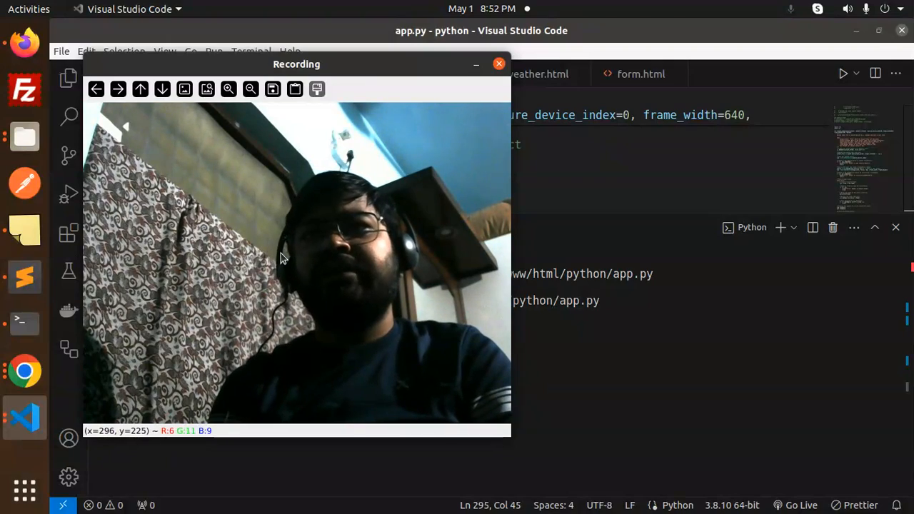
{"action": "left_click_drag", "start_coordinate": [297, 63], "coordinate": [335, 80]}
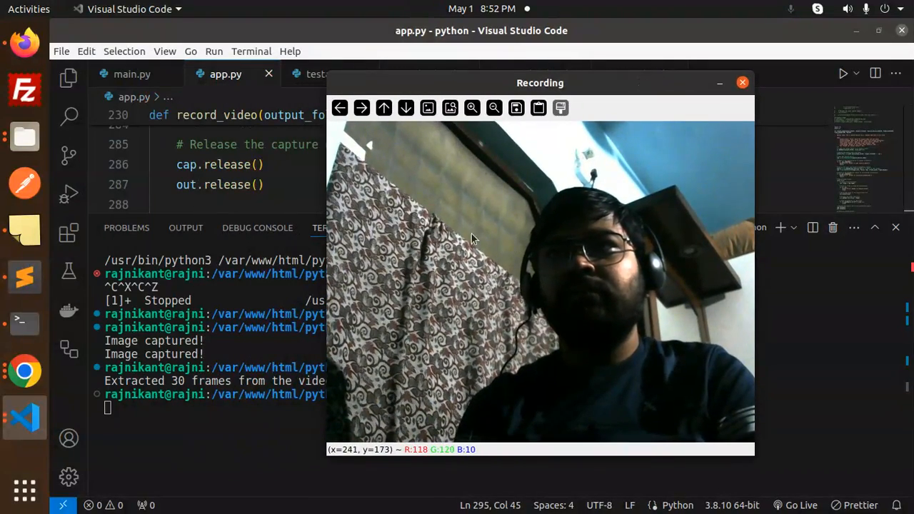
{"action": "left_click", "coordinate": [743, 81]}
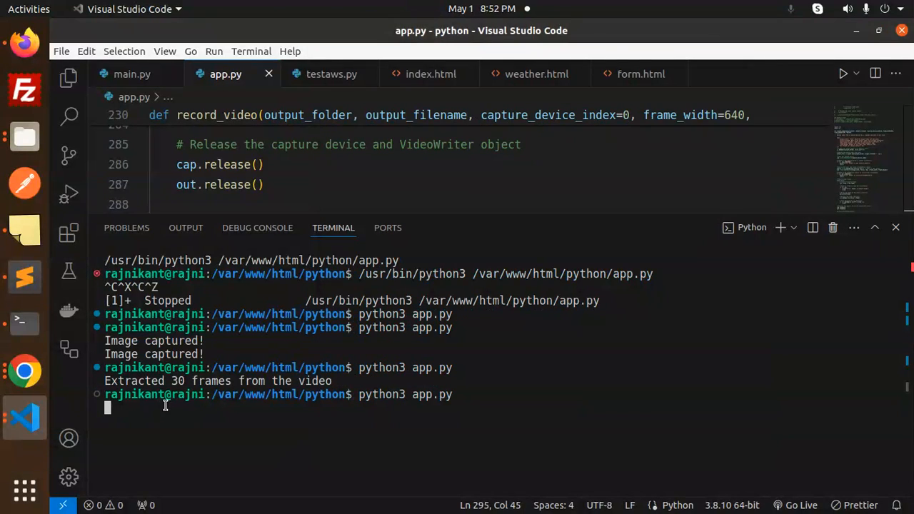
{"action": "mouse_move", "coordinate": [25, 370]}
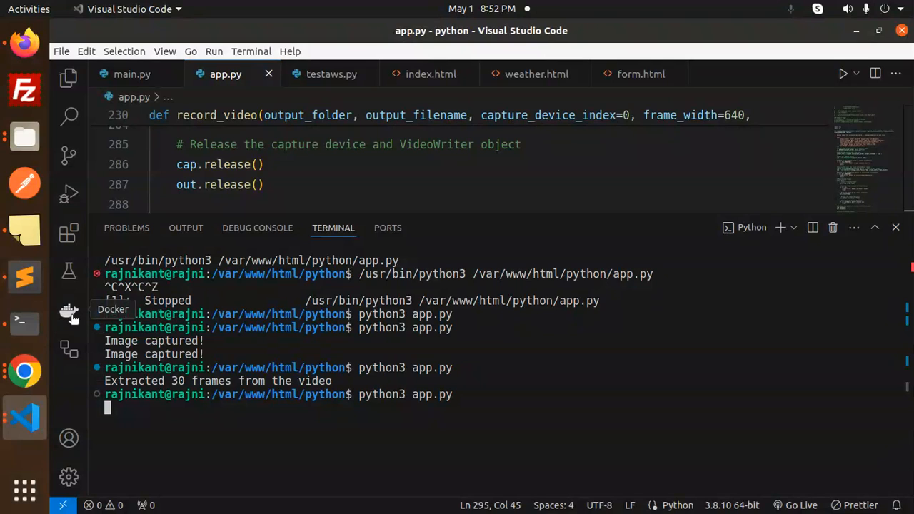
{"action": "mouse_move", "coordinate": [69, 350]}
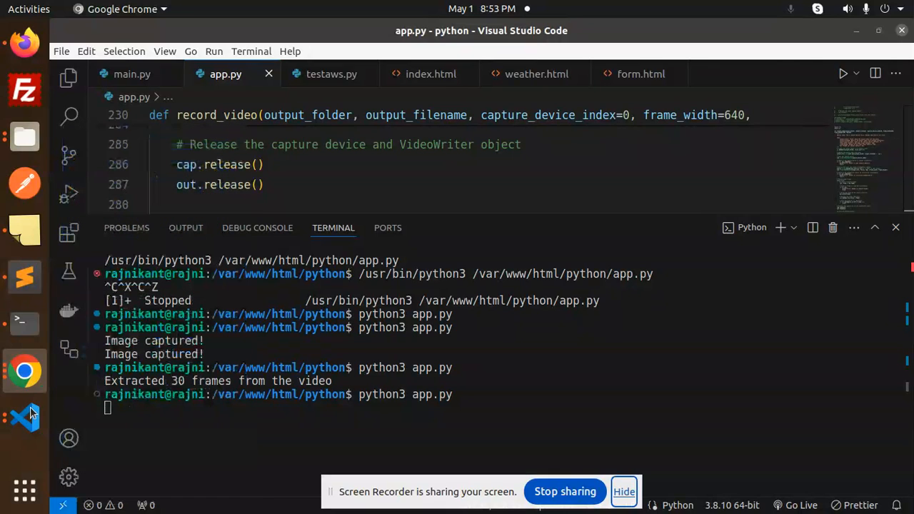
{"action": "mouse_move", "coordinate": [721, 486]}
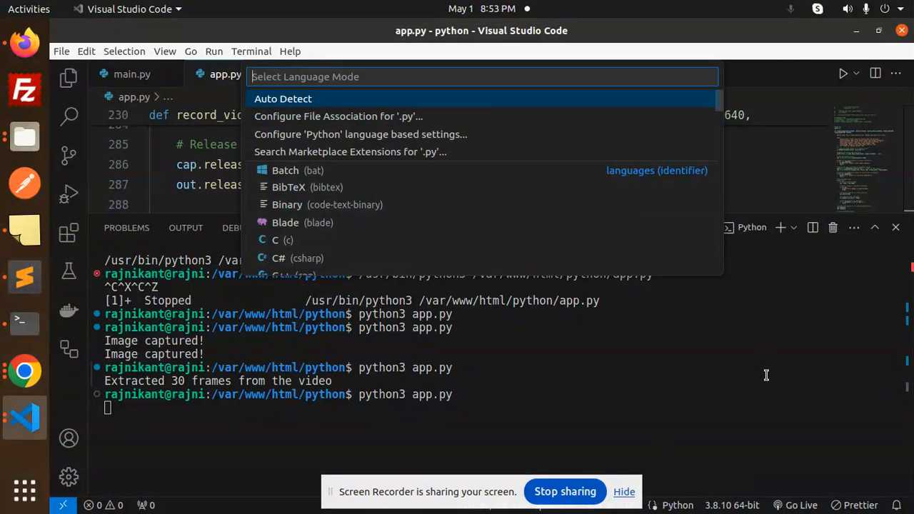
- Interrupt the running python3 app.py with Ctrl+C, leaving a KeyboardInterrupt and a fresh prompt
{"action": "key", "text": "Escape"}
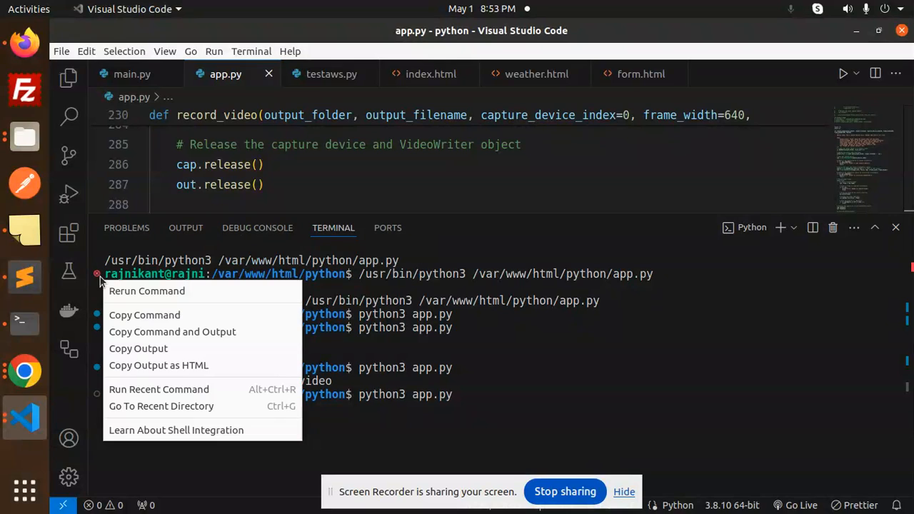
{"action": "mouse_move", "coordinate": [145, 292]}
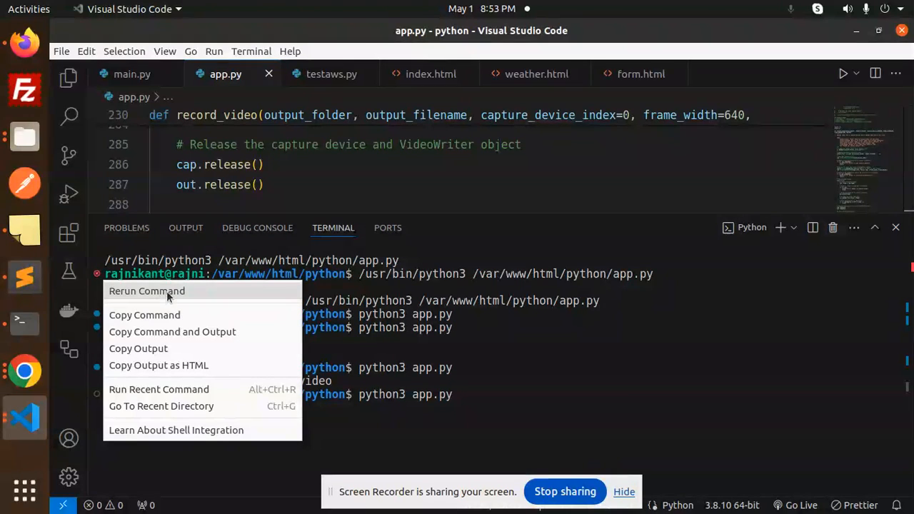
{"action": "mouse_move", "coordinate": [309, 430]}
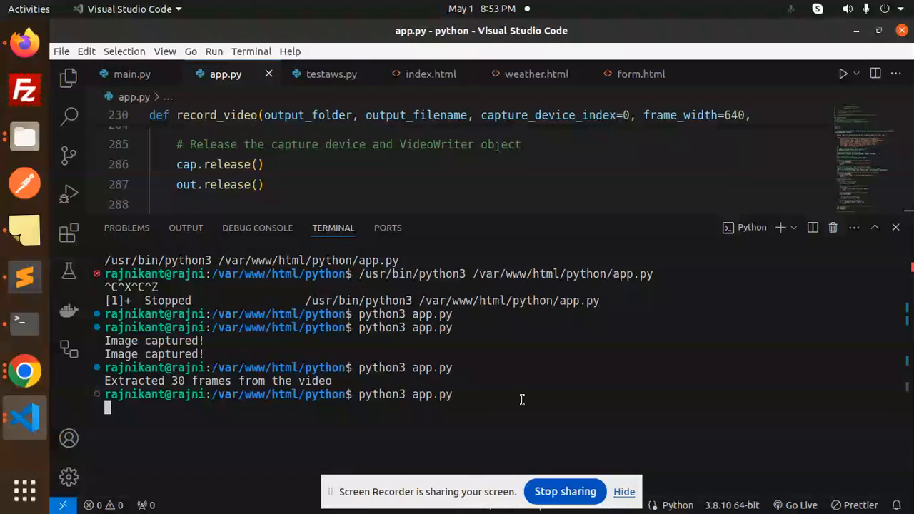
{"action": "key", "text": "ctrl+c"}
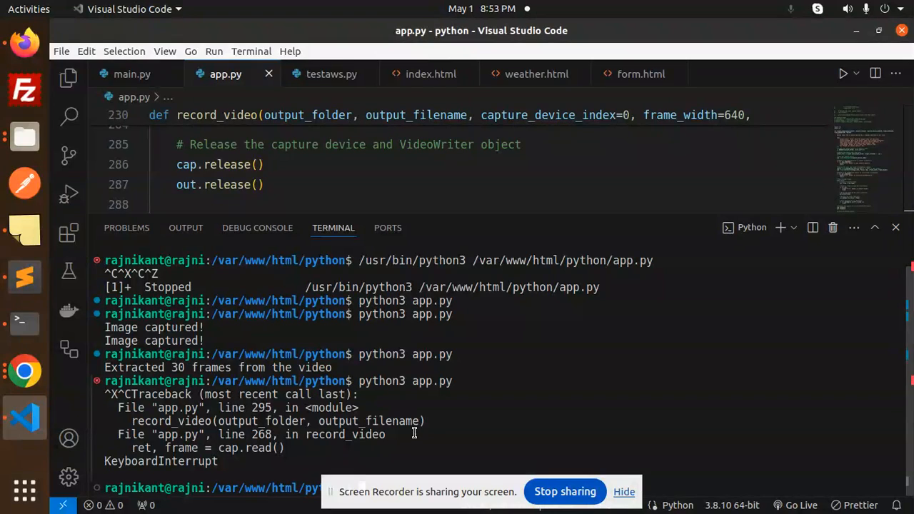
{"action": "mouse_move", "coordinate": [132, 225]}
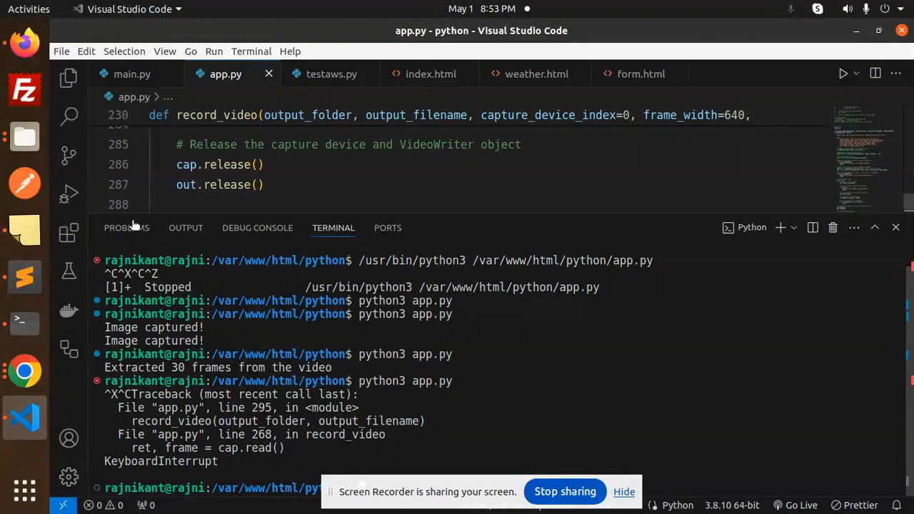
{"action": "mouse_move", "coordinate": [584, 227]}
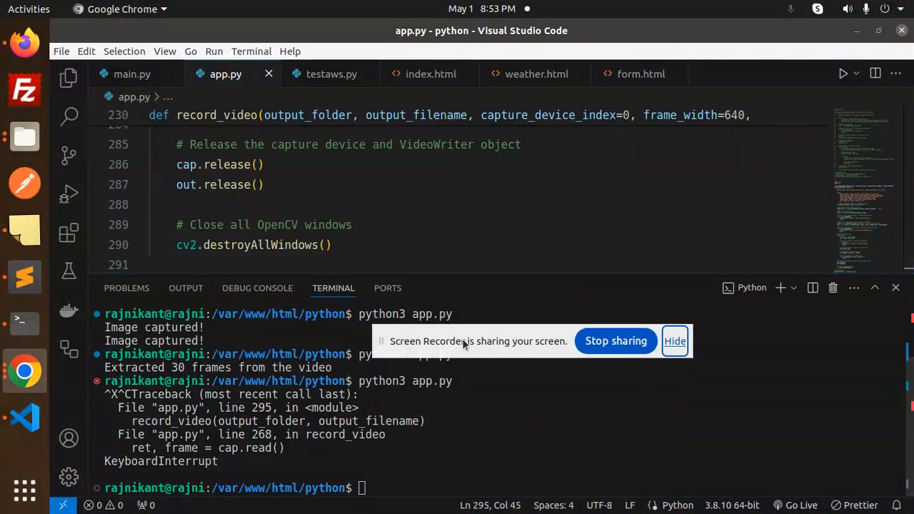
{"action": "left_click", "coordinate": [674, 340]}
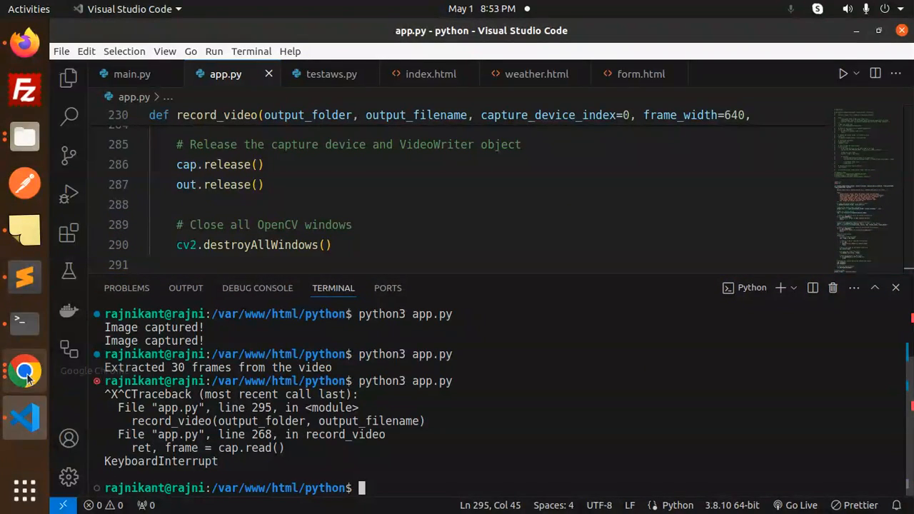
{"action": "mouse_move", "coordinate": [846, 250]}
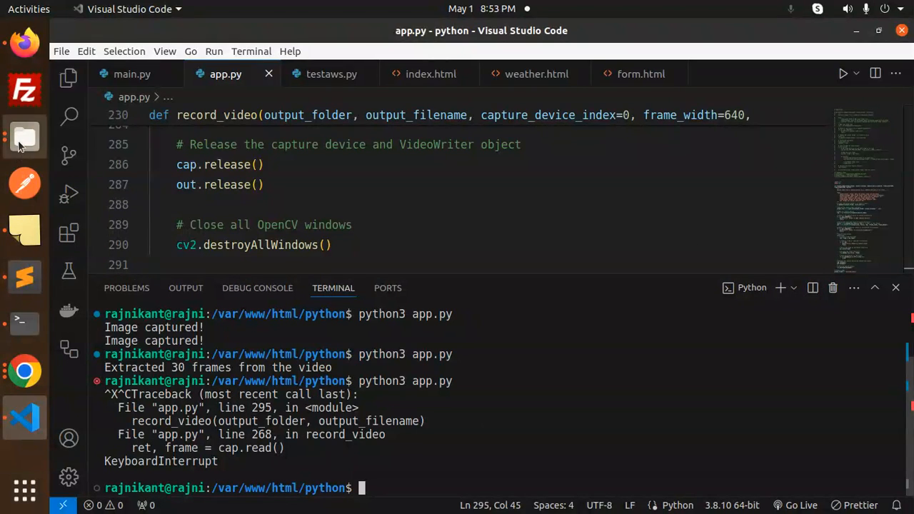
- Browse to the recorded_videos folder in Files and play the saved output_video.mp4
{"action": "left_click", "coordinate": [26, 136]}
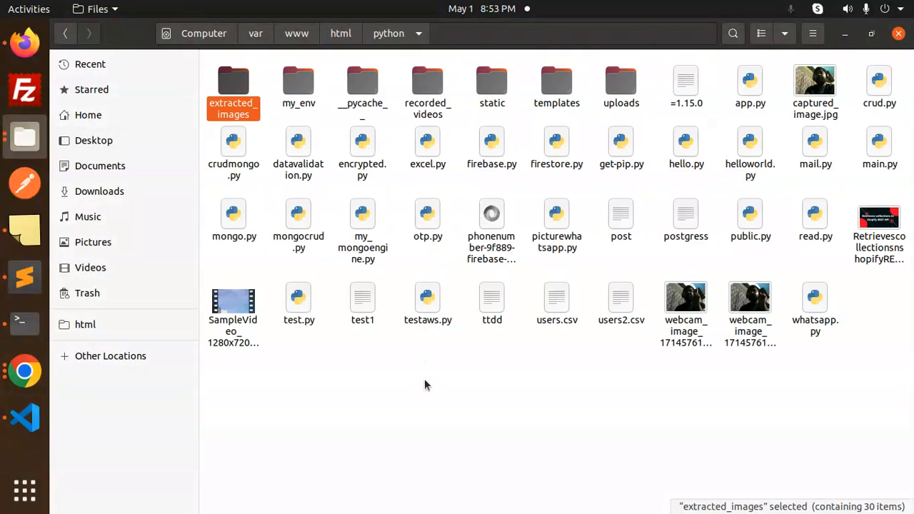
{"action": "left_click", "coordinate": [589, 377]}
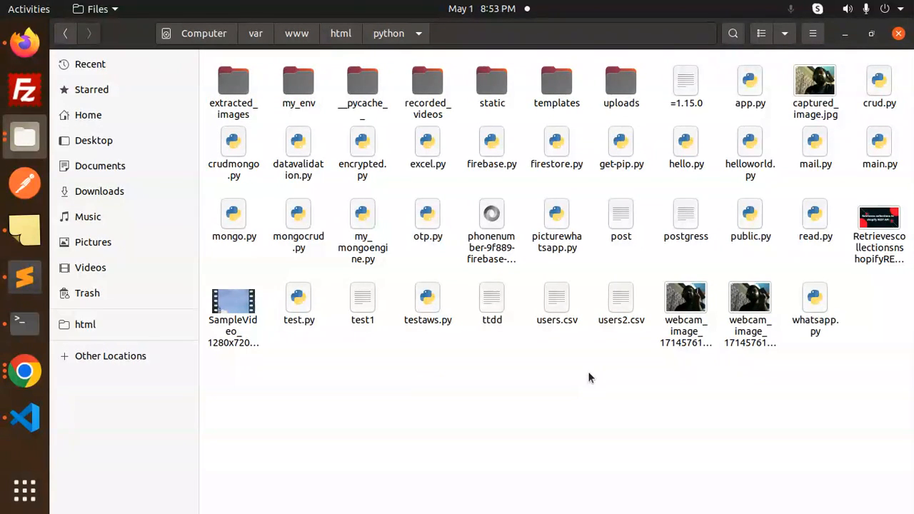
{"action": "mouse_move", "coordinate": [443, 97]}
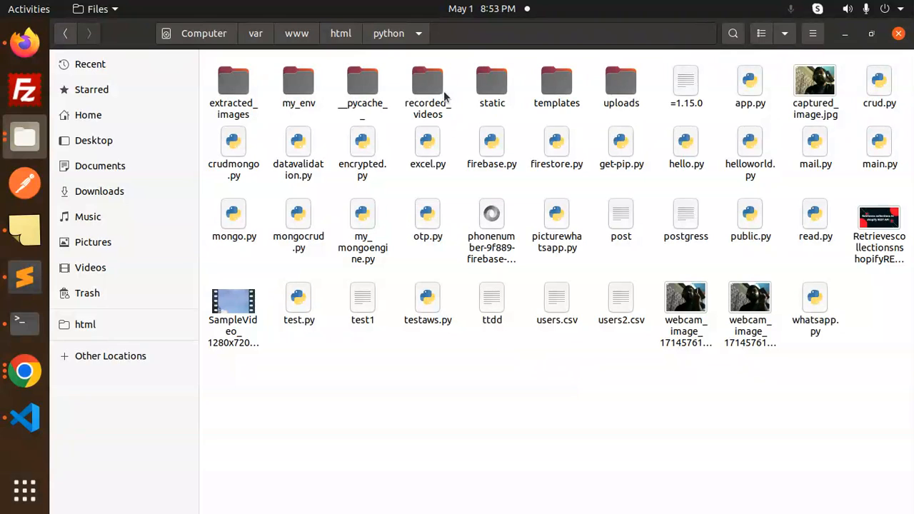
{"action": "left_click", "coordinate": [428, 85]}
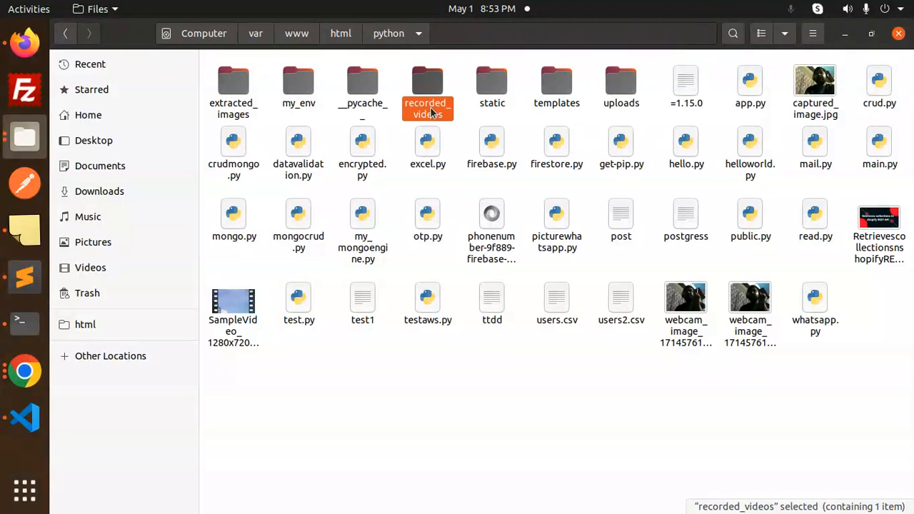
{"action": "double_click", "coordinate": [427, 85]}
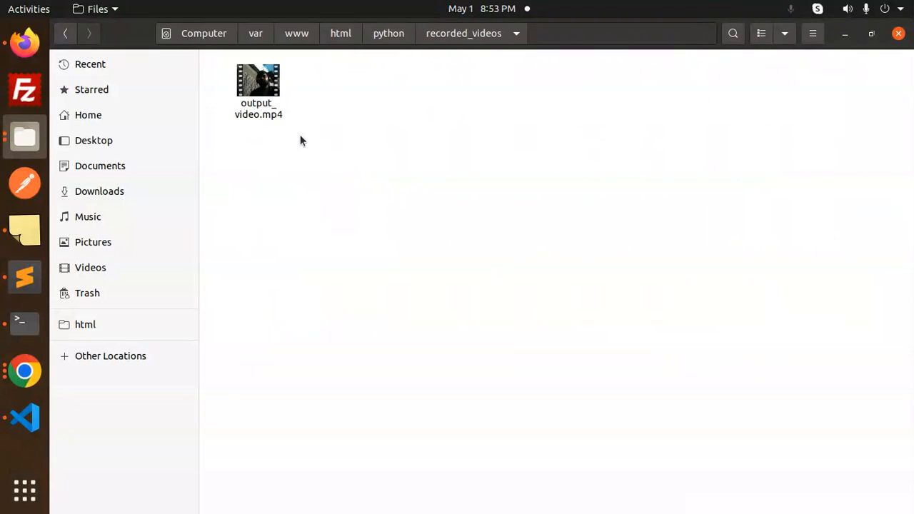
{"action": "double_click", "coordinate": [257, 86]}
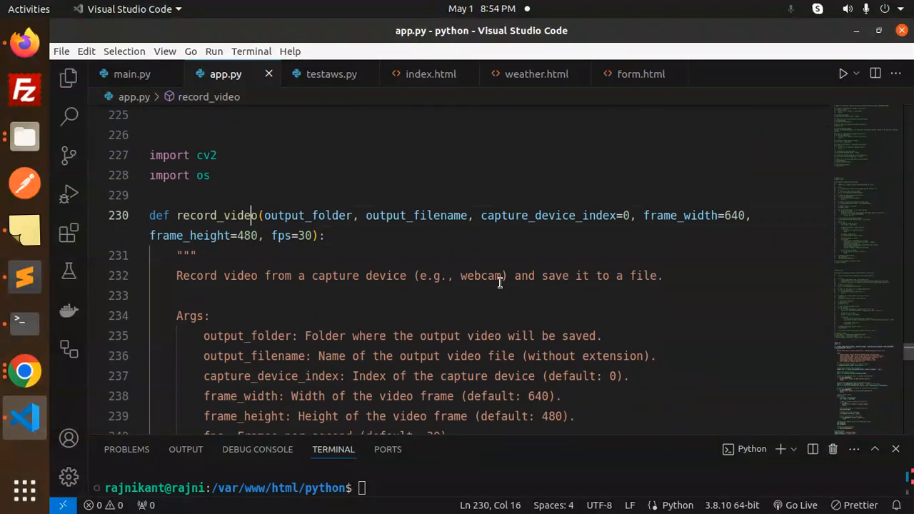
{"action": "left_click", "coordinate": [206, 174]}
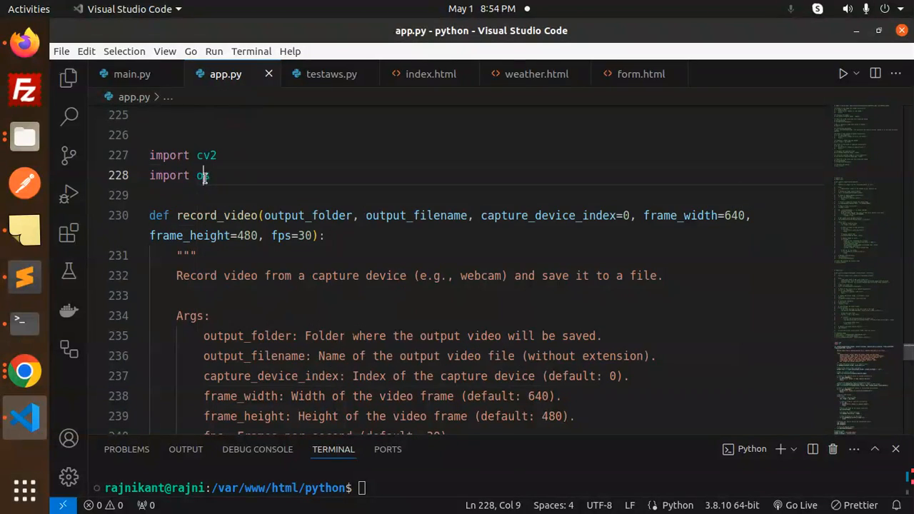
{"action": "double_click", "coordinate": [220, 214]}
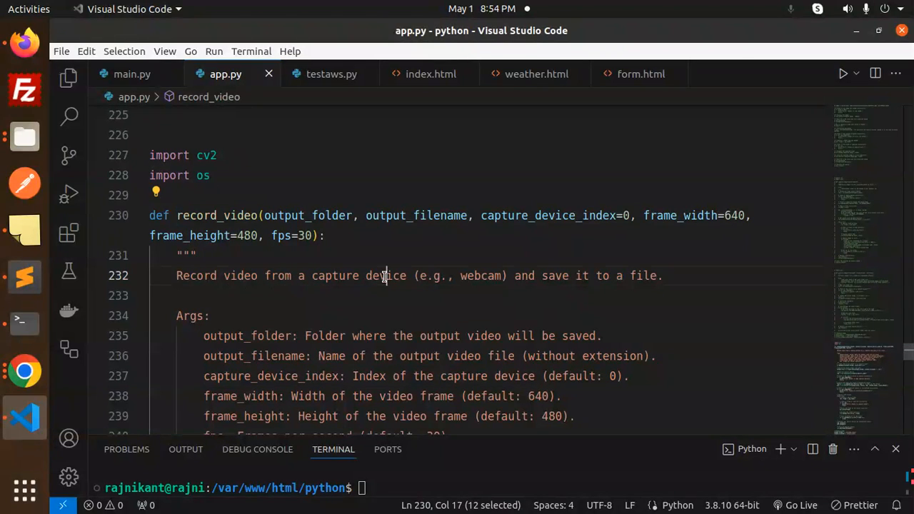
{"action": "double_click", "coordinate": [482, 276]}
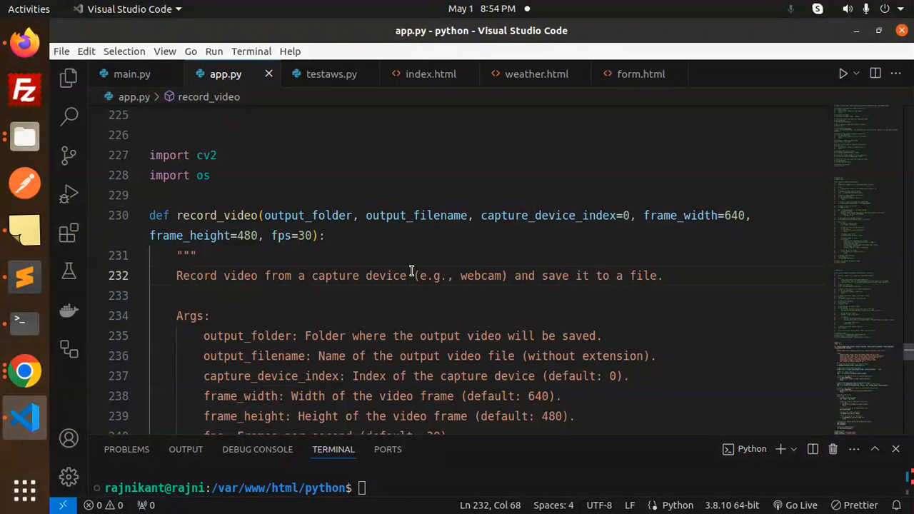
{"action": "double_click", "coordinate": [308, 215]}
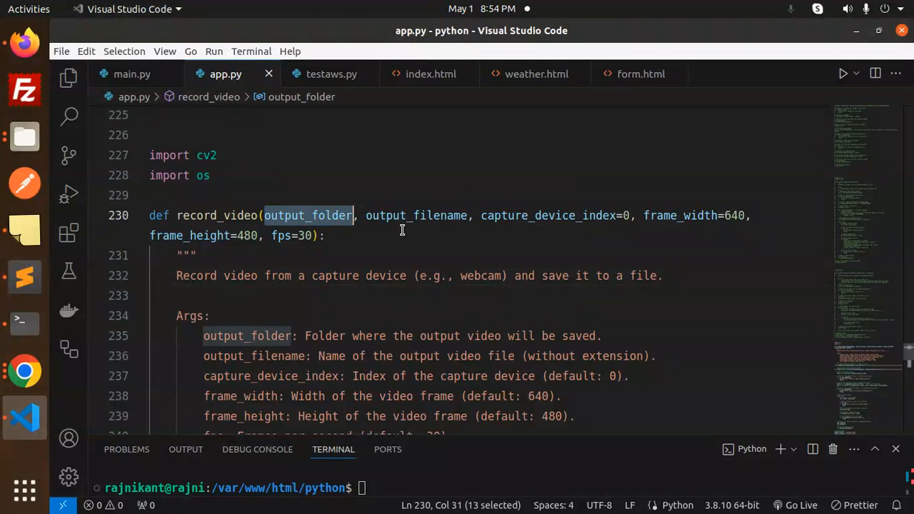
{"action": "double_click", "coordinate": [549, 214]}
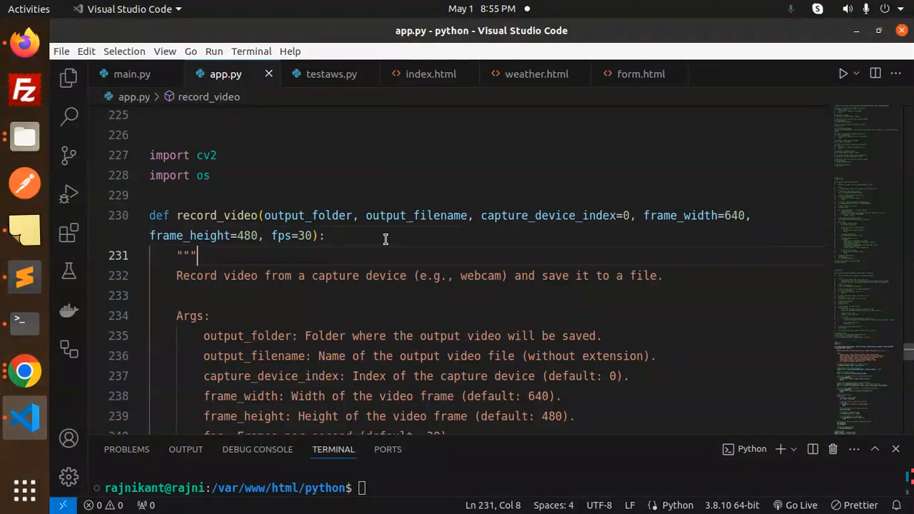
{"action": "double_click", "coordinate": [246, 243]}
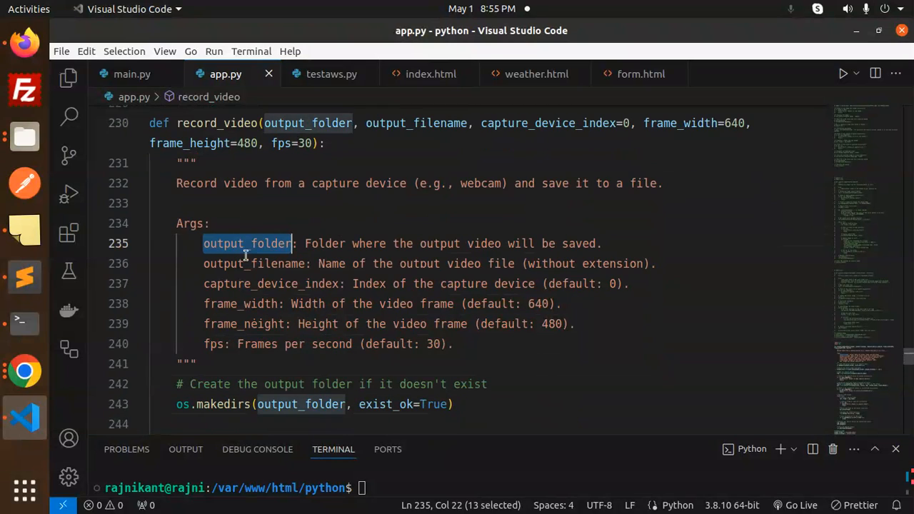
{"action": "double_click", "coordinate": [270, 282]}
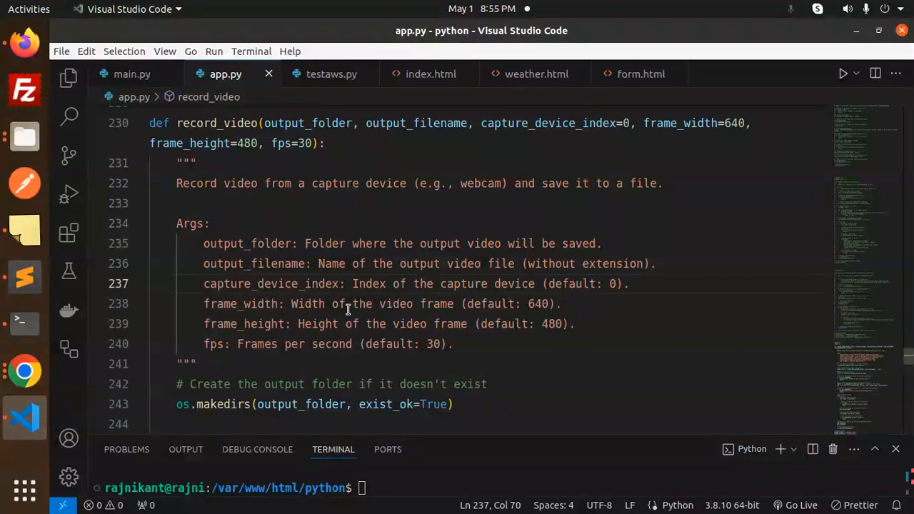
{"action": "left_click", "coordinate": [548, 303]}
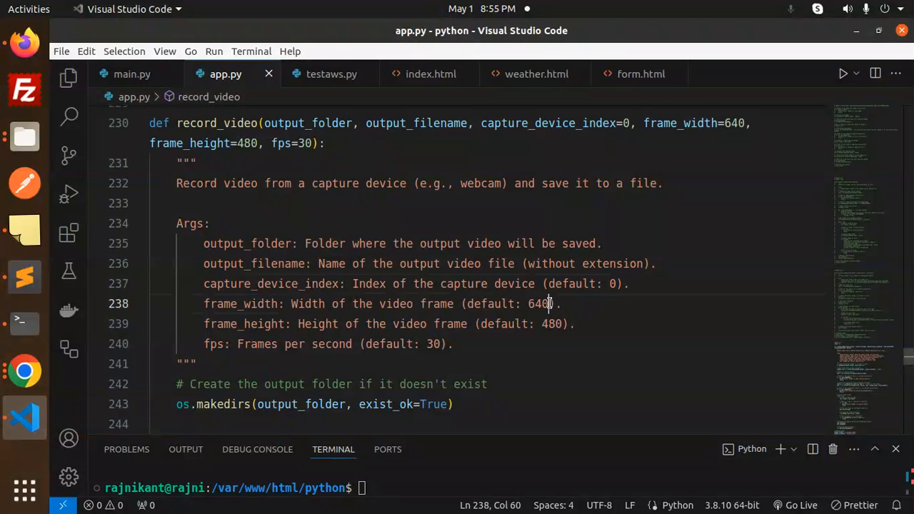
{"action": "double_click", "coordinate": [243, 323]}
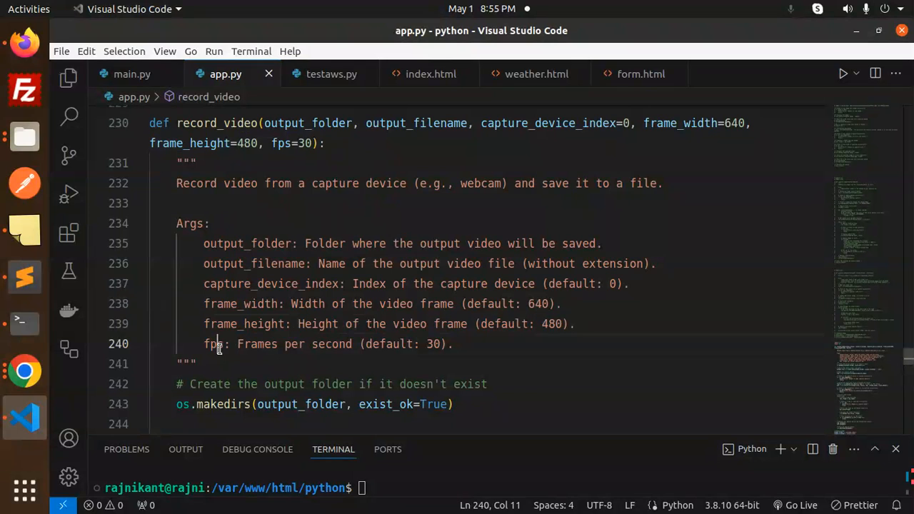
{"action": "left_click", "coordinate": [193, 364]}
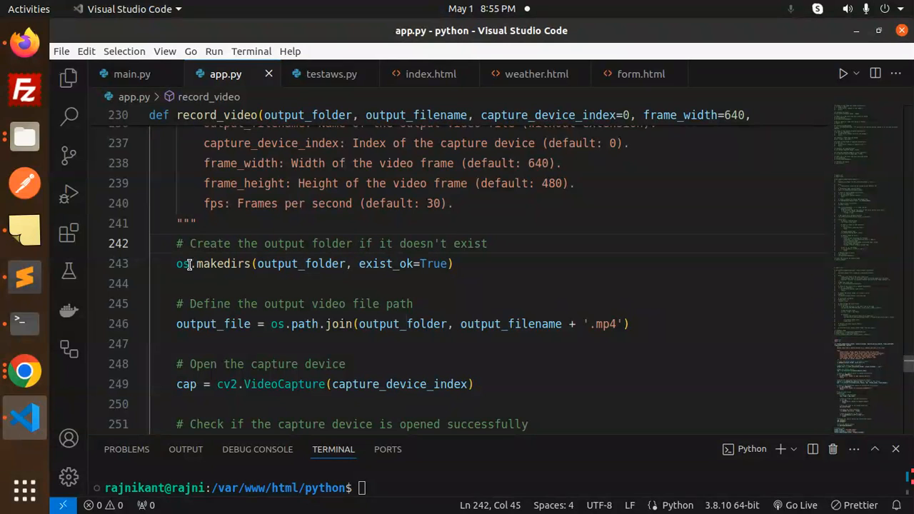
{"action": "left_click", "coordinate": [480, 263]}
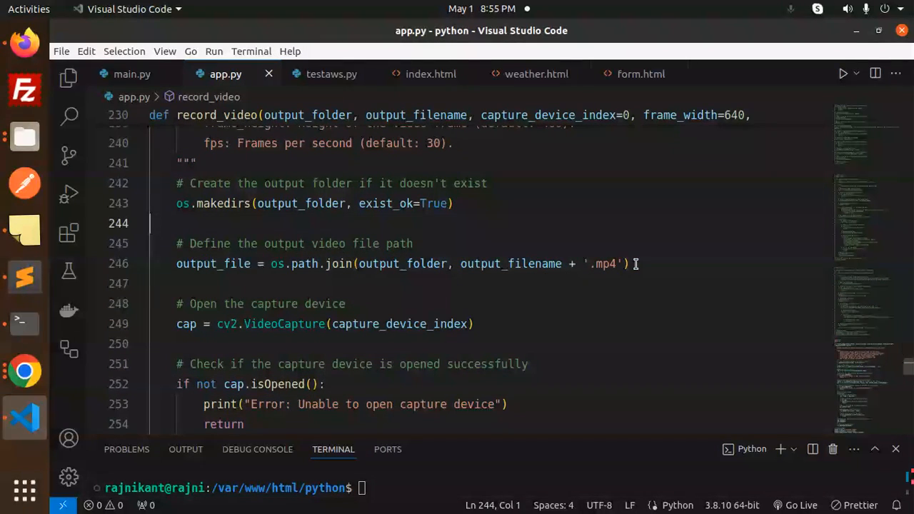
{"action": "left_click", "coordinate": [238, 303]}
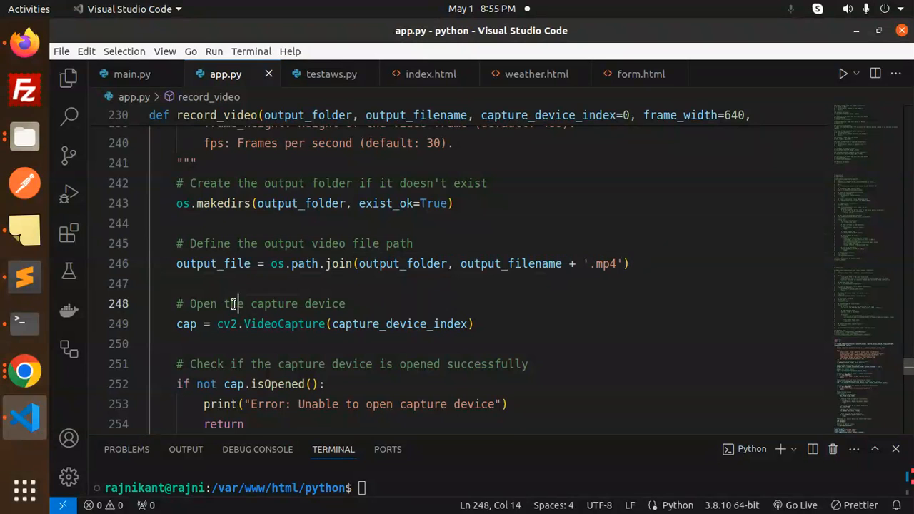
{"action": "left_click", "coordinate": [297, 323]}
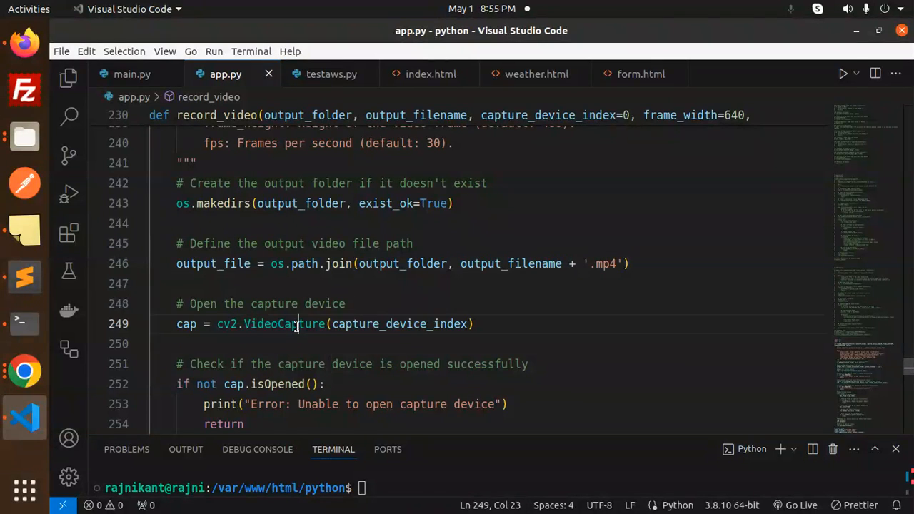
{"action": "double_click", "coordinate": [400, 323]}
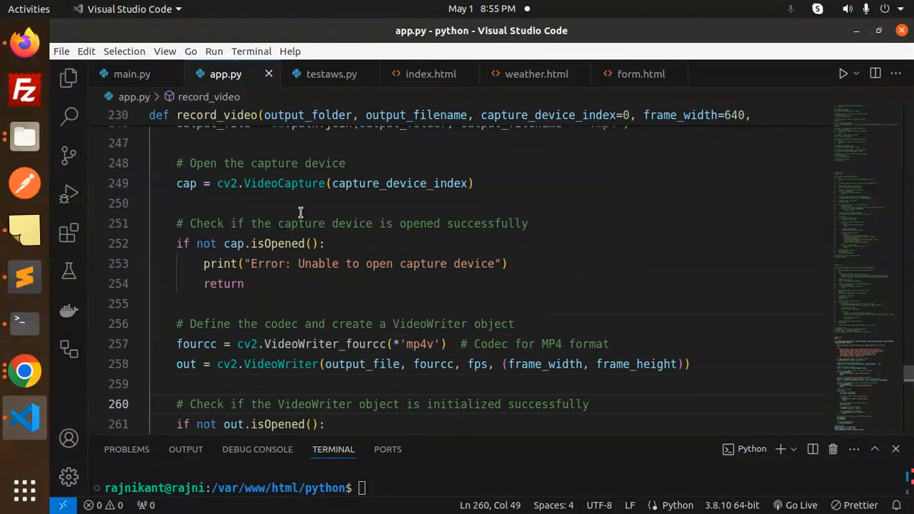
{"action": "left_click", "coordinate": [500, 223]}
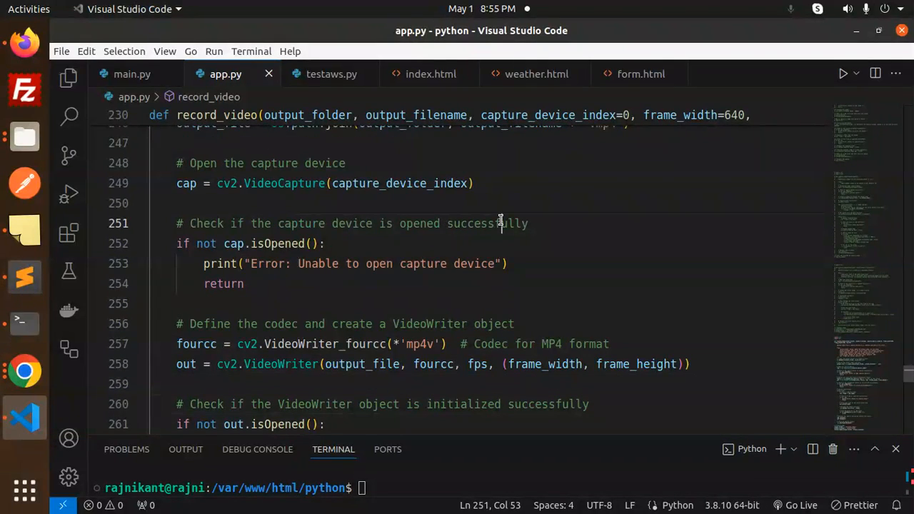
{"action": "left_click", "coordinate": [277, 243]}
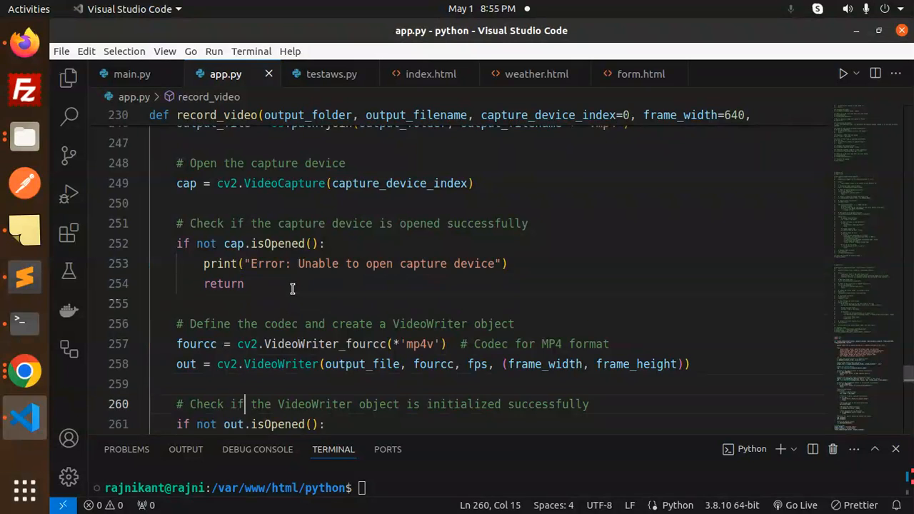
{"action": "scroll", "scroll_direction": "down", "scroll_amount": 3}
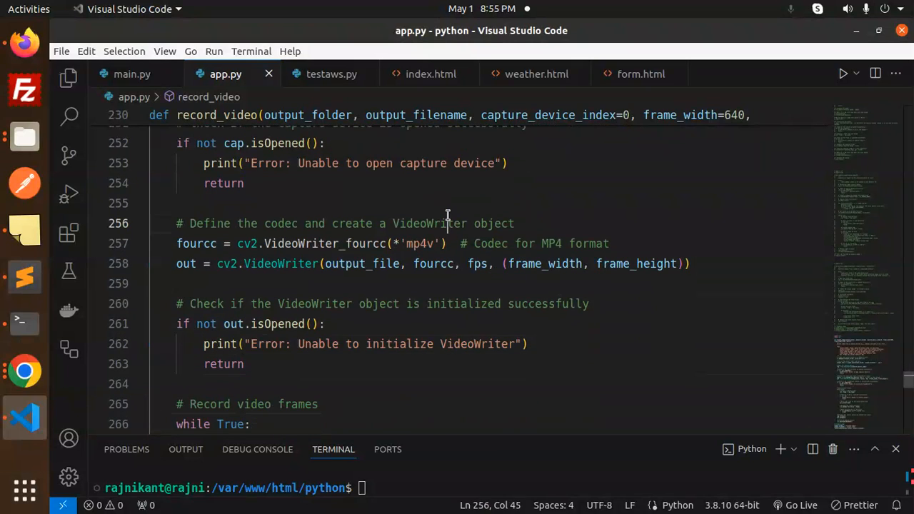
{"action": "left_click", "coordinate": [308, 243]}
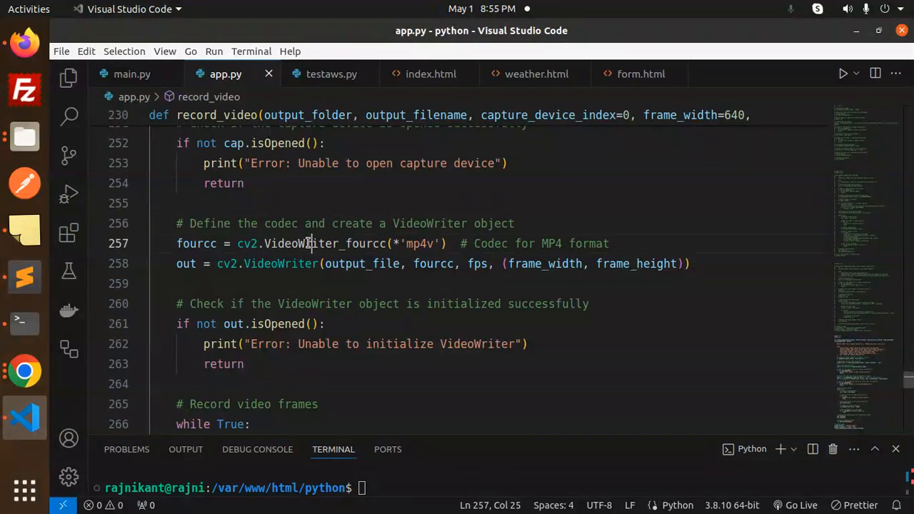
{"action": "left_click", "coordinate": [612, 243]}
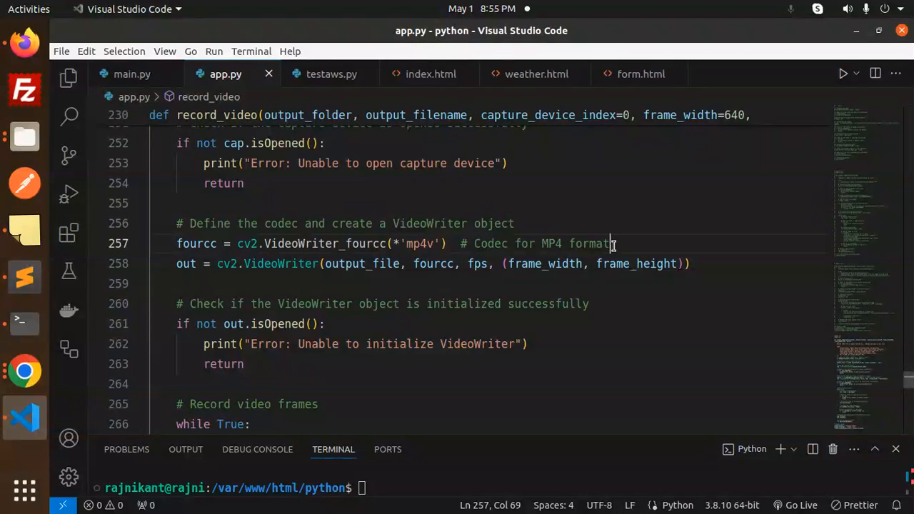
{"action": "double_click", "coordinate": [326, 243]}
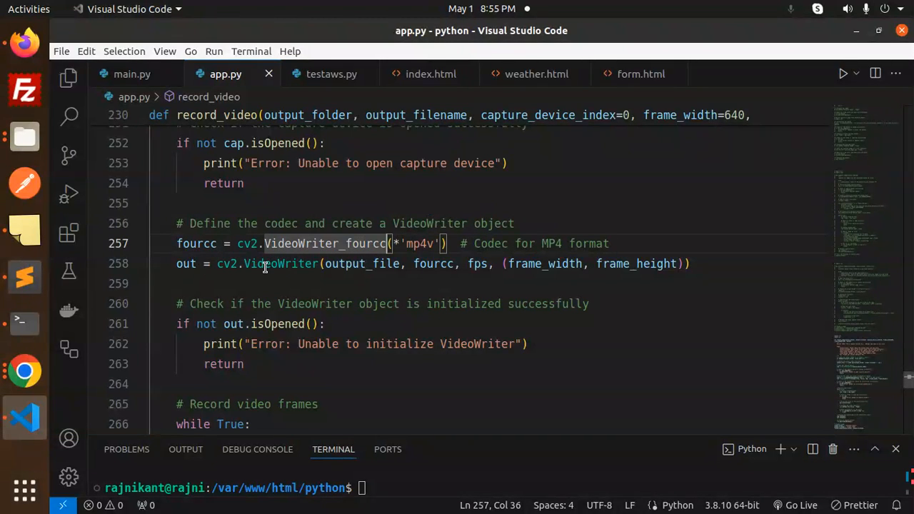
{"action": "double_click", "coordinate": [363, 263]}
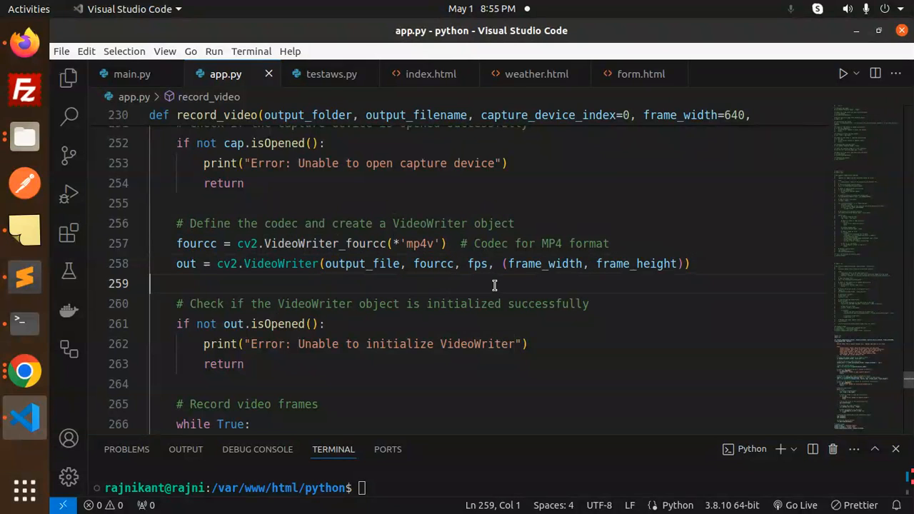
{"action": "left_click", "coordinate": [368, 303]}
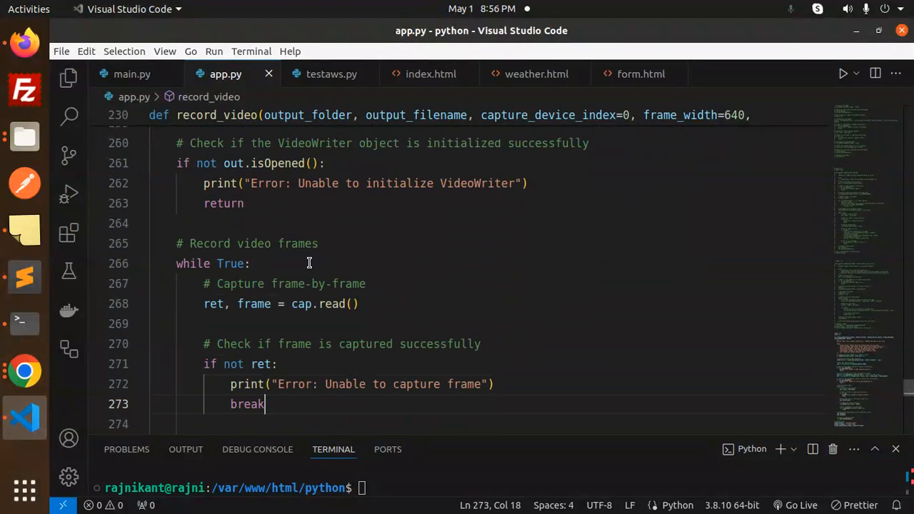
{"action": "double_click", "coordinate": [254, 302]}
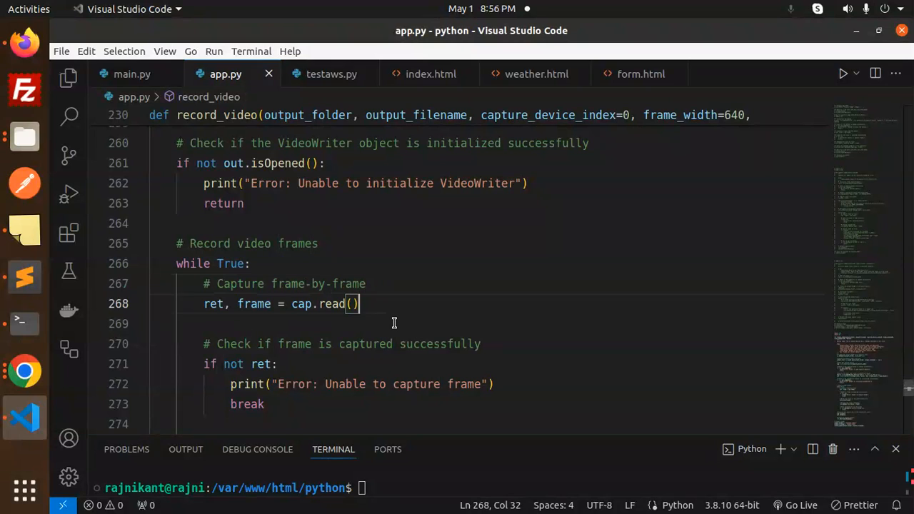
{"action": "double_click", "coordinate": [365, 243]}
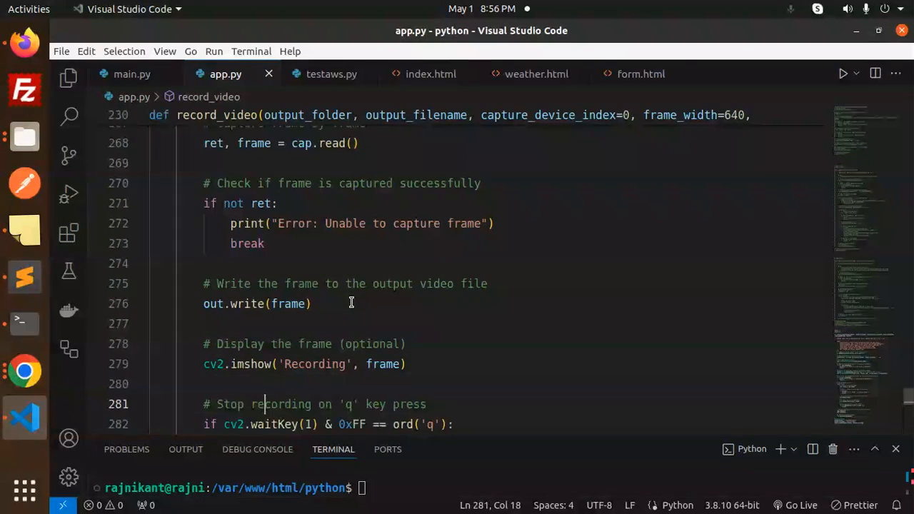
{"action": "double_click", "coordinate": [436, 283]}
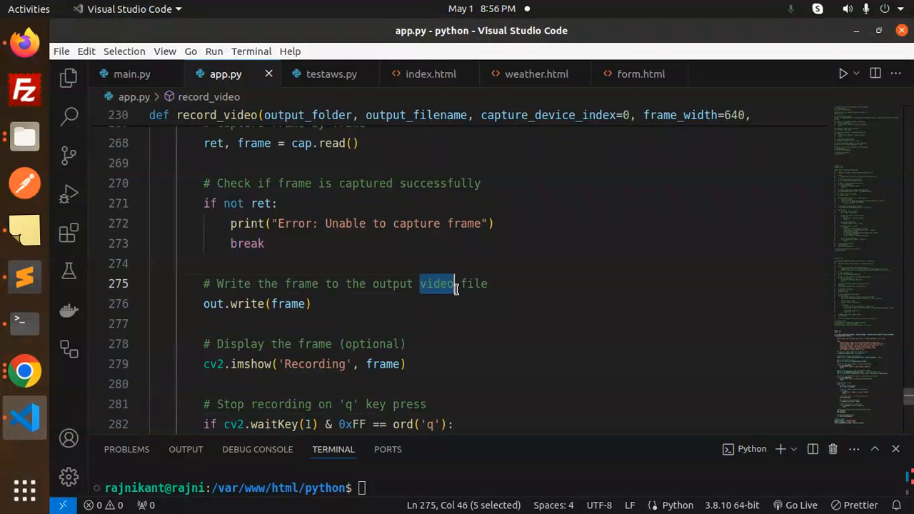
{"action": "double_click", "coordinate": [289, 303]}
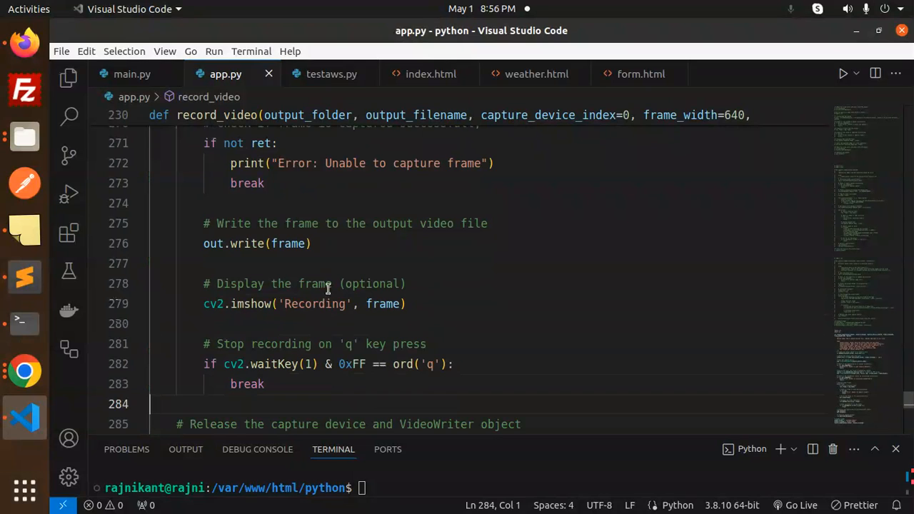
{"action": "double_click", "coordinate": [252, 303]}
{"action": "type", "text": "out.release()"}
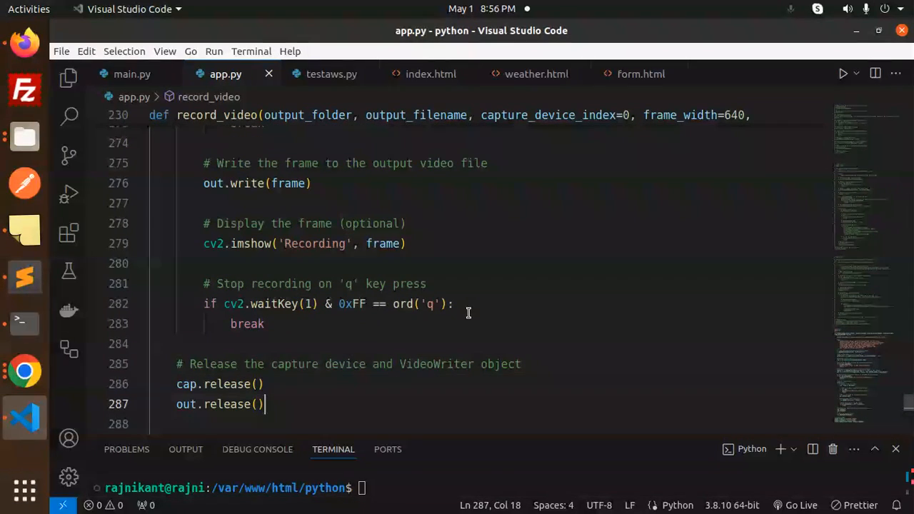
{"action": "left_click", "coordinate": [326, 283]}
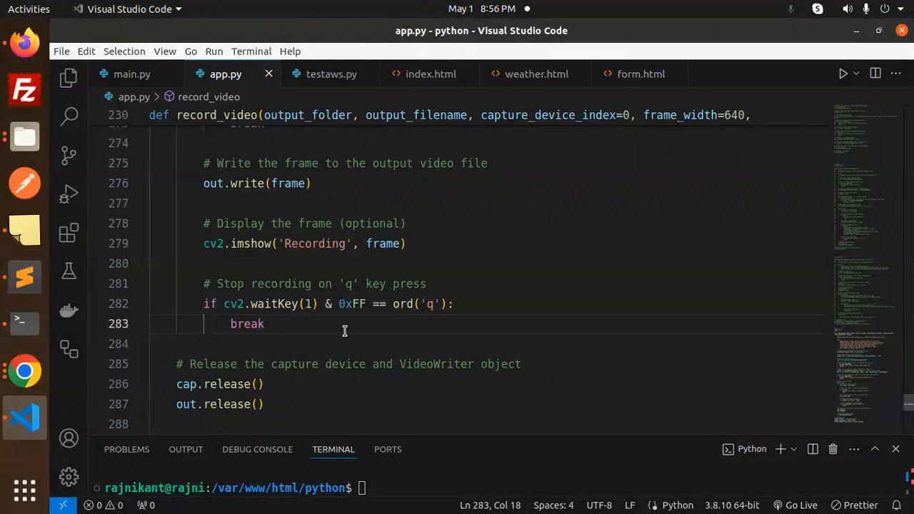
{"action": "left_click", "coordinate": [212, 323]}
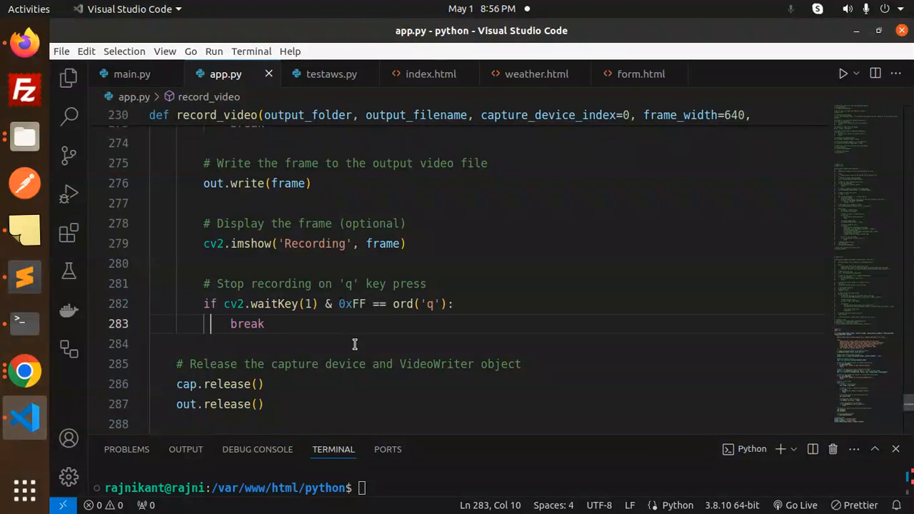
{"action": "double_click", "coordinate": [500, 364]}
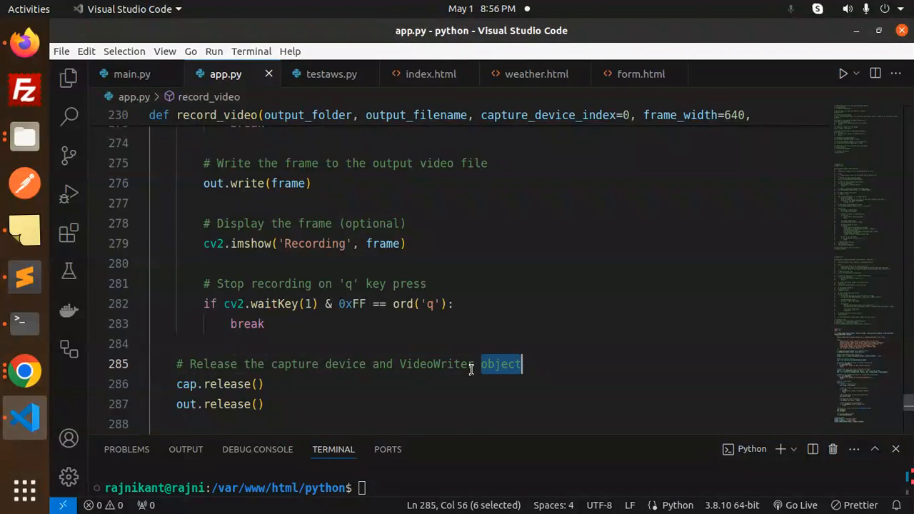
{"action": "double_click", "coordinate": [295, 364]}
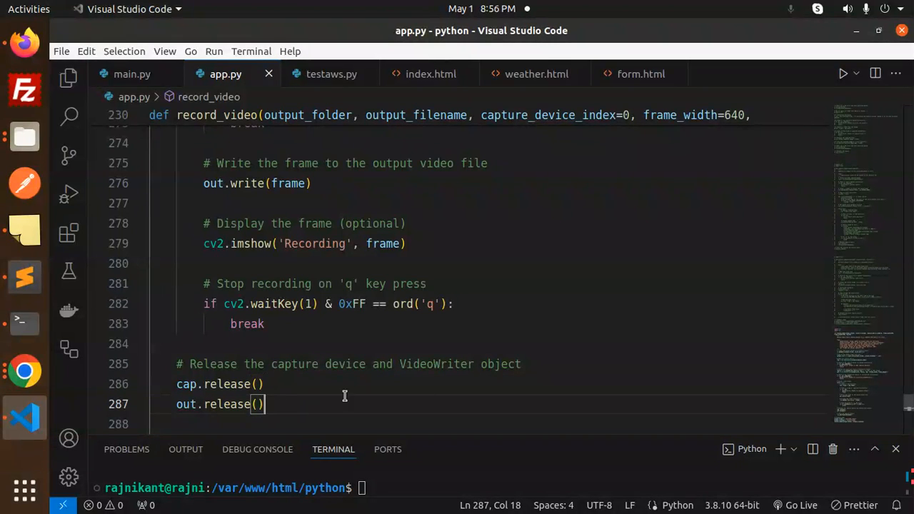
{"action": "scroll", "scroll_direction": "down", "scroll_amount": 3}
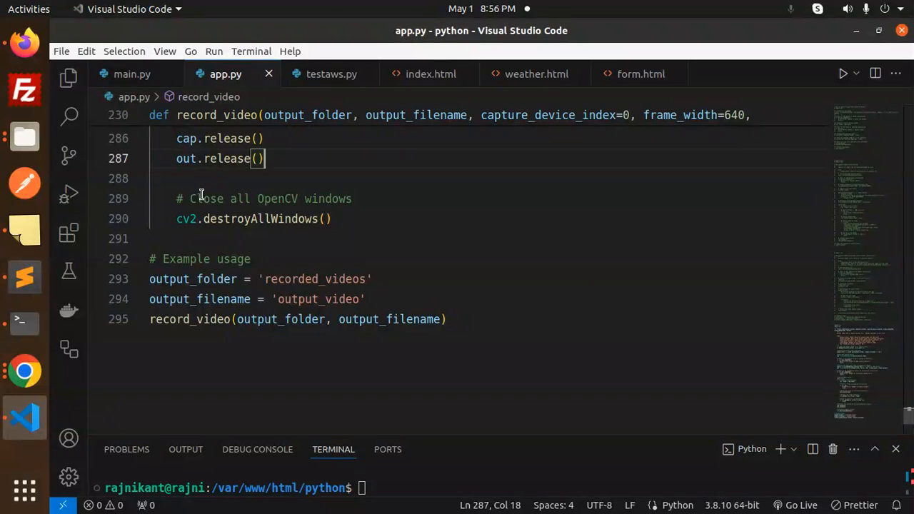
{"action": "double_click", "coordinate": [329, 198]}
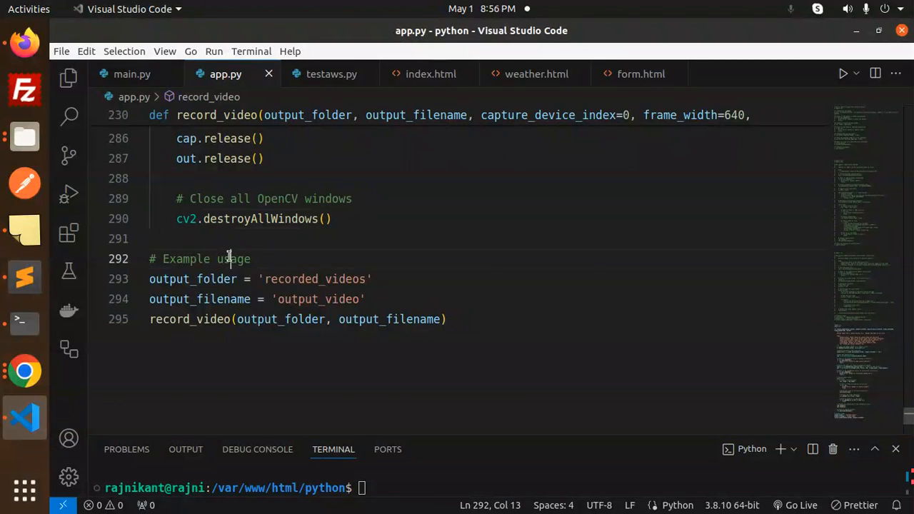
{"action": "double_click", "coordinate": [200, 298]}
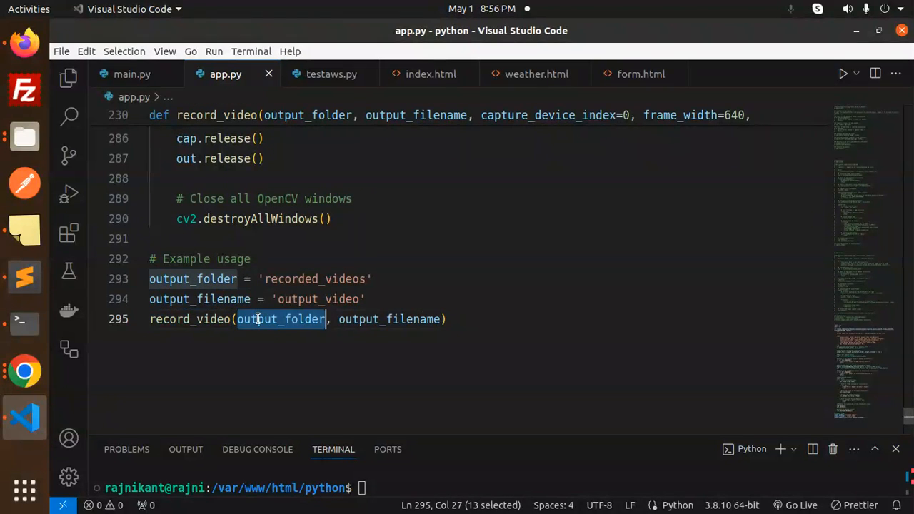
{"action": "double_click", "coordinate": [392, 320]}
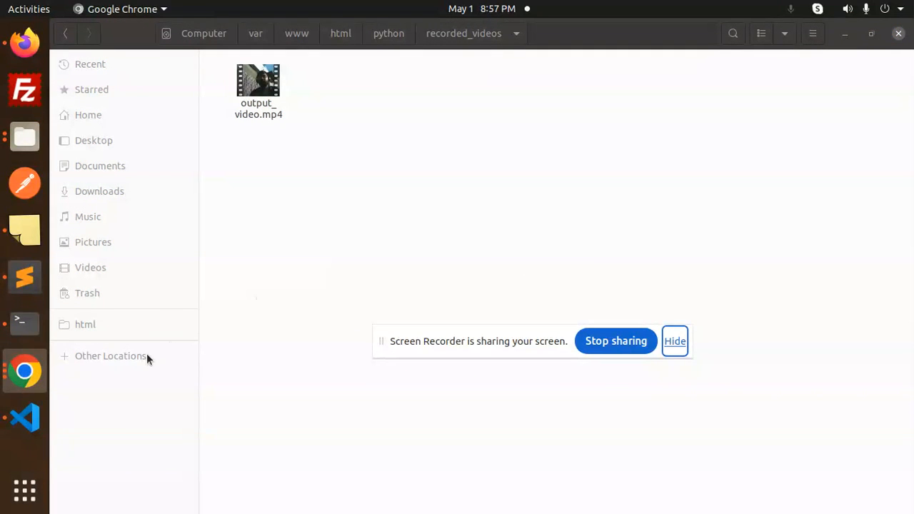
{"action": "mouse_move", "coordinate": [86, 325]}
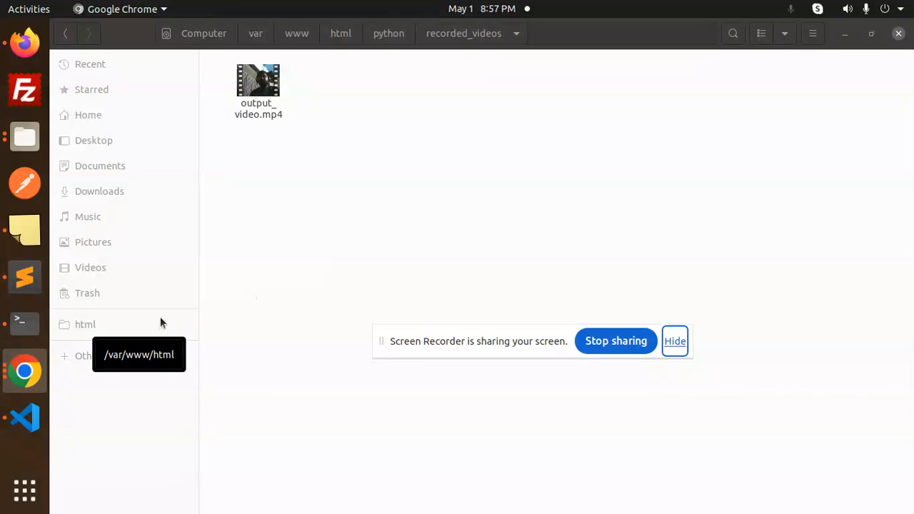
{"action": "mouse_move", "coordinate": [182, 291]}
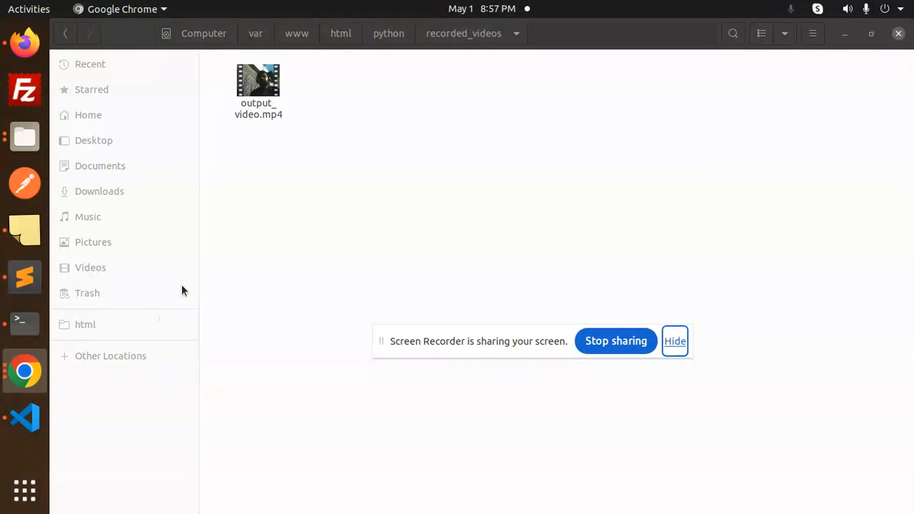